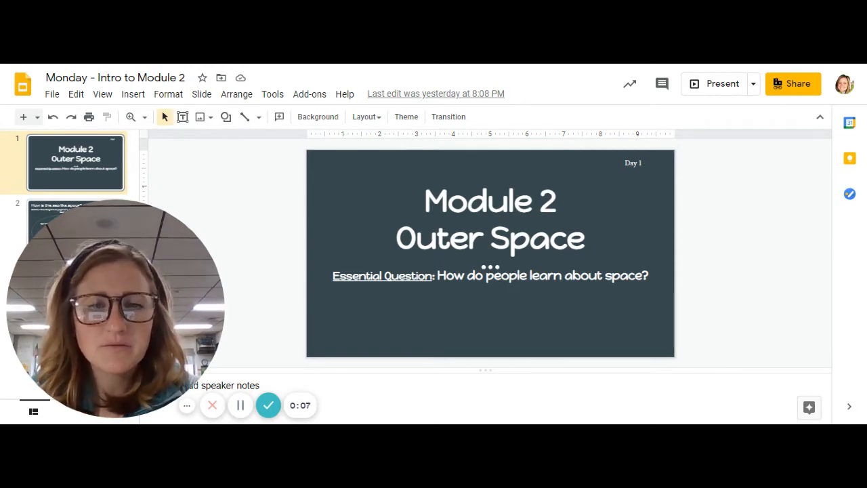
{"action": "mouse_move", "coordinate": [264, 170]}
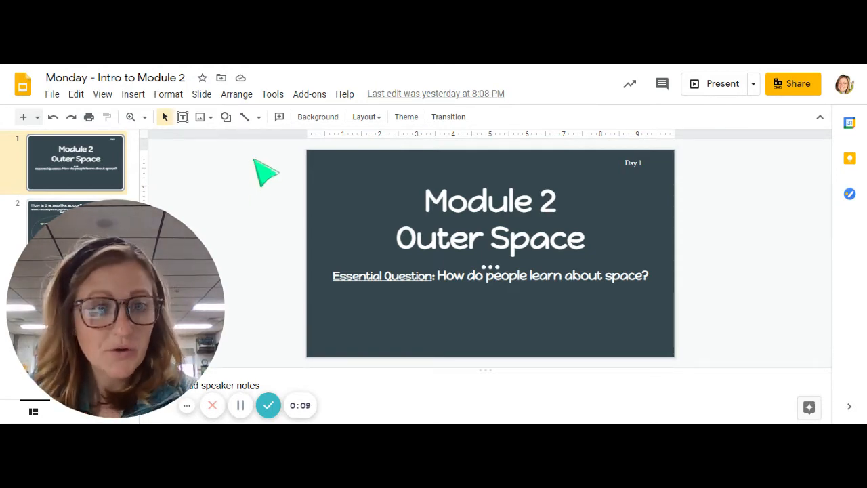
{"action": "mouse_move", "coordinate": [197, 196]}
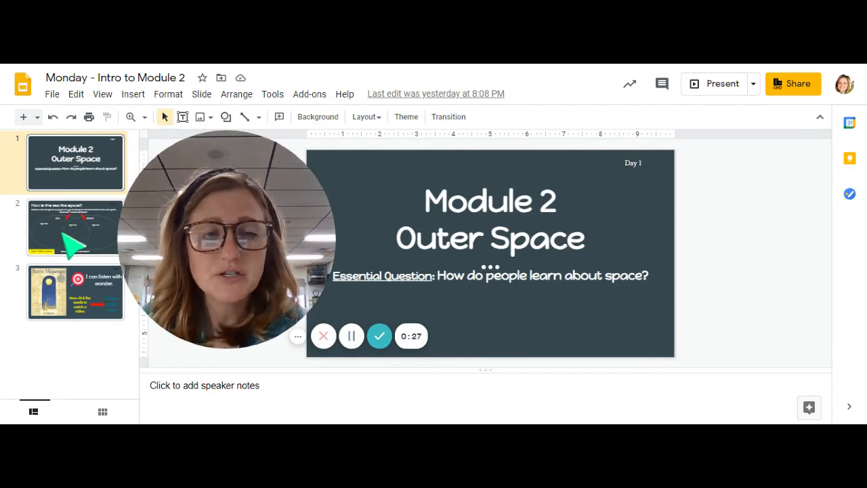
Open slide 2, the sea-versus-space Venn diagram activity.
{"action": "left_click", "coordinate": [76, 227]}
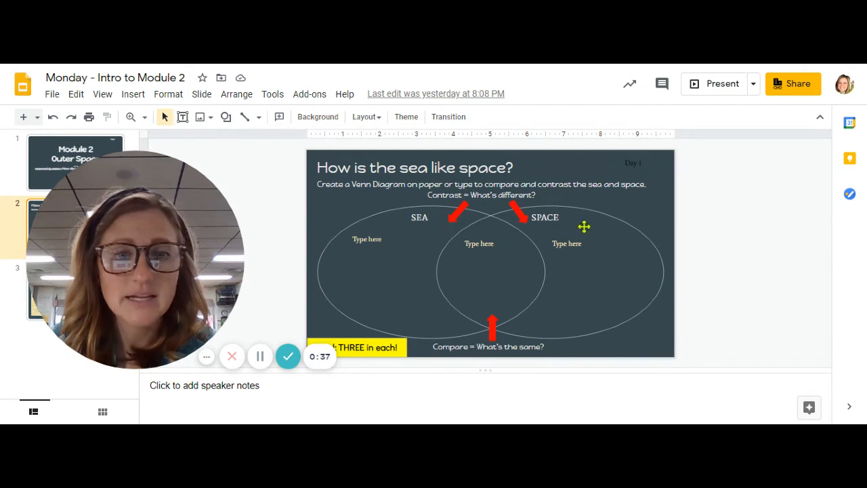
{"action": "mouse_move", "coordinate": [449, 217]}
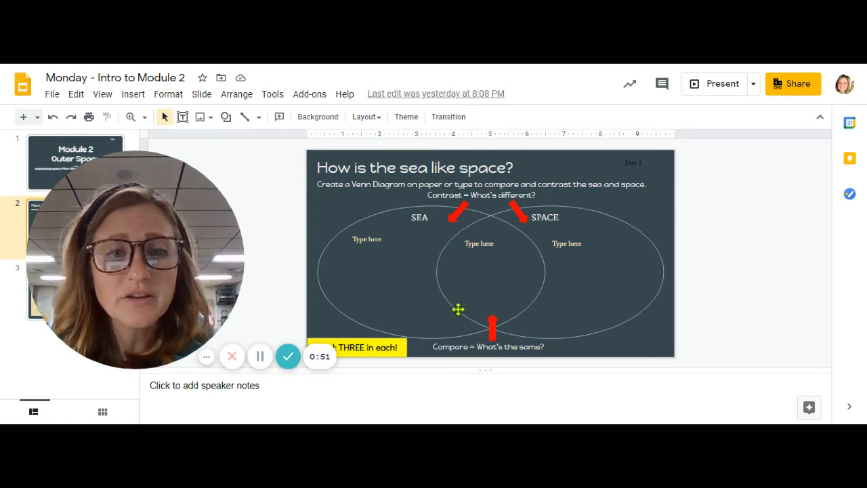
{"action": "mouse_move", "coordinate": [408, 271]}
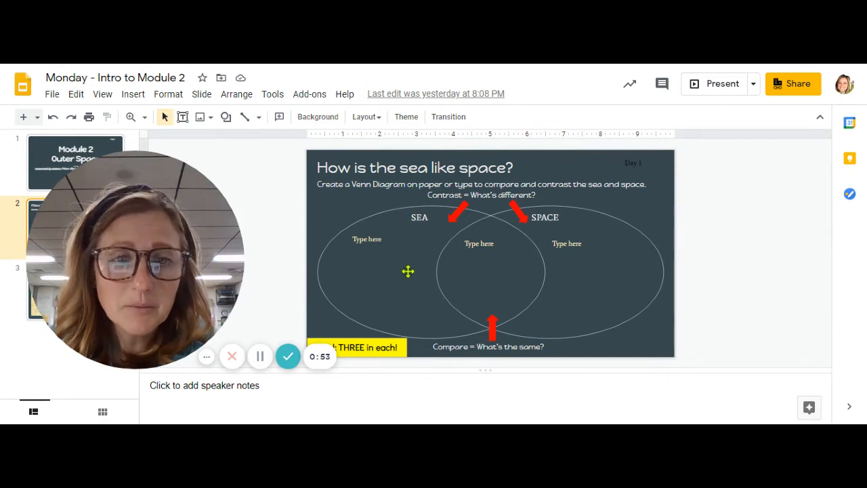
{"action": "mouse_move", "coordinate": [416, 246]}
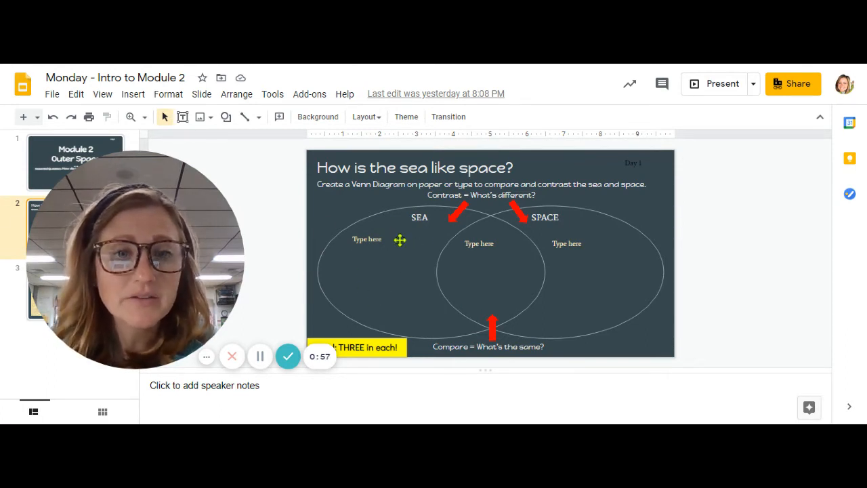
{"action": "mouse_move", "coordinate": [445, 254]}
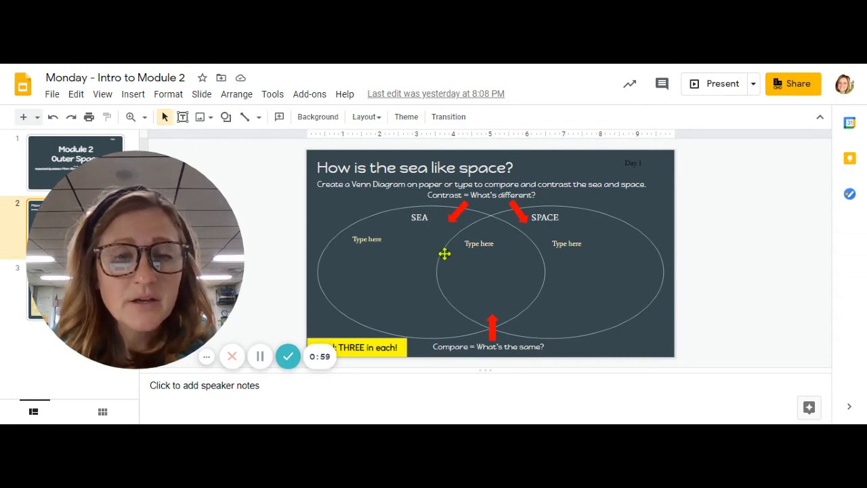
{"action": "mouse_move", "coordinate": [598, 267]}
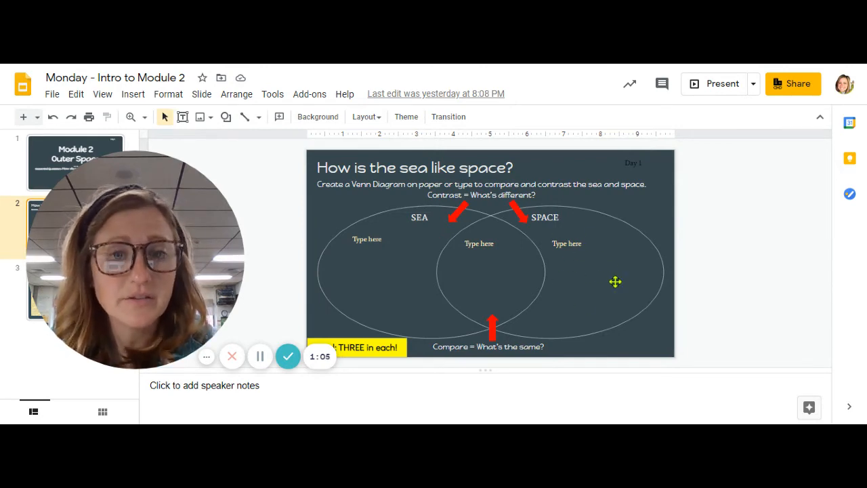
{"action": "mouse_move", "coordinate": [512, 272]}
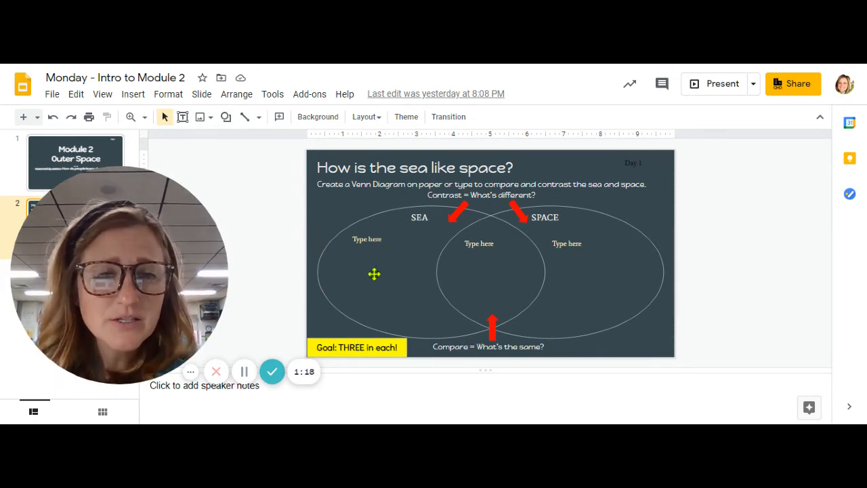
{"action": "mouse_move", "coordinate": [398, 286]}
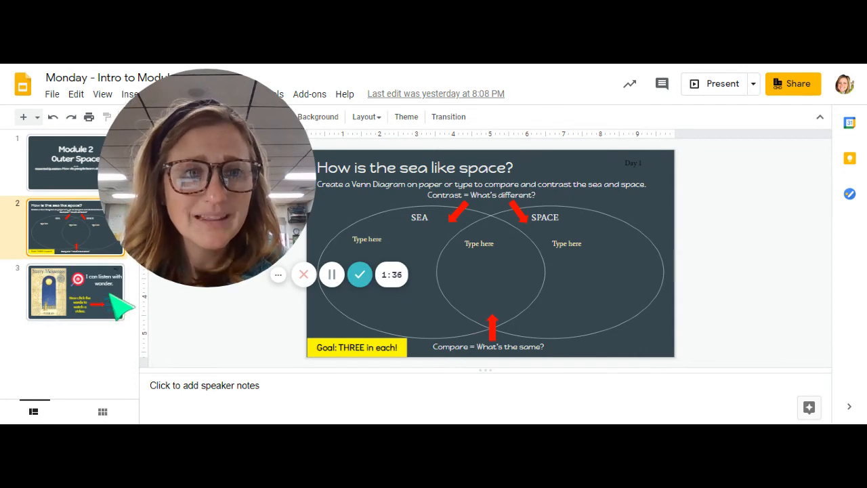
Open slide 3 and show the 'Galileo & His Big Idea!' YouTube link preview.
{"action": "left_click", "coordinate": [75, 291]}
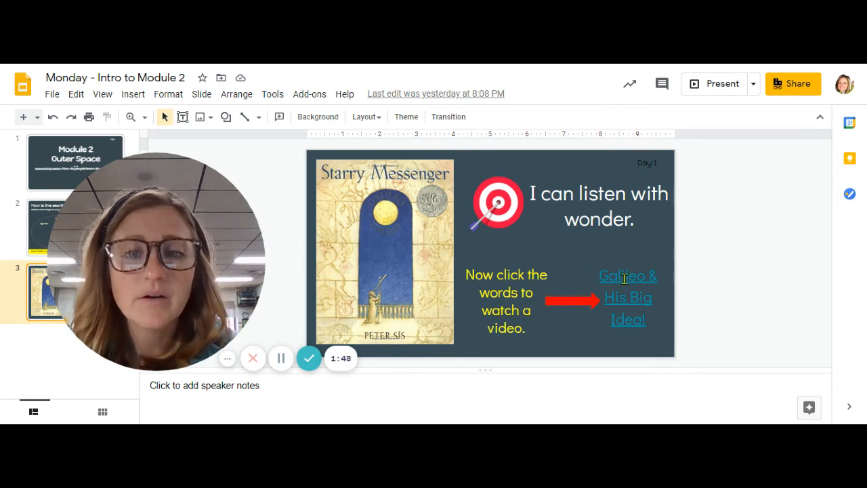
{"action": "left_click", "coordinate": [628, 297]}
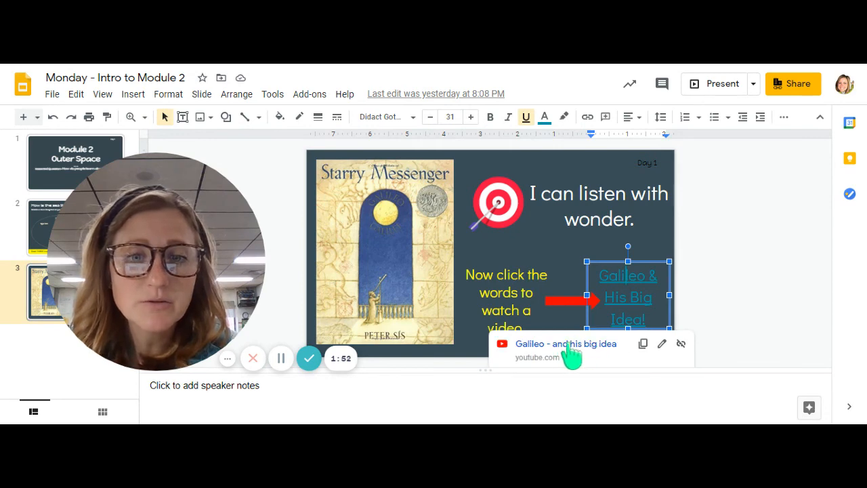